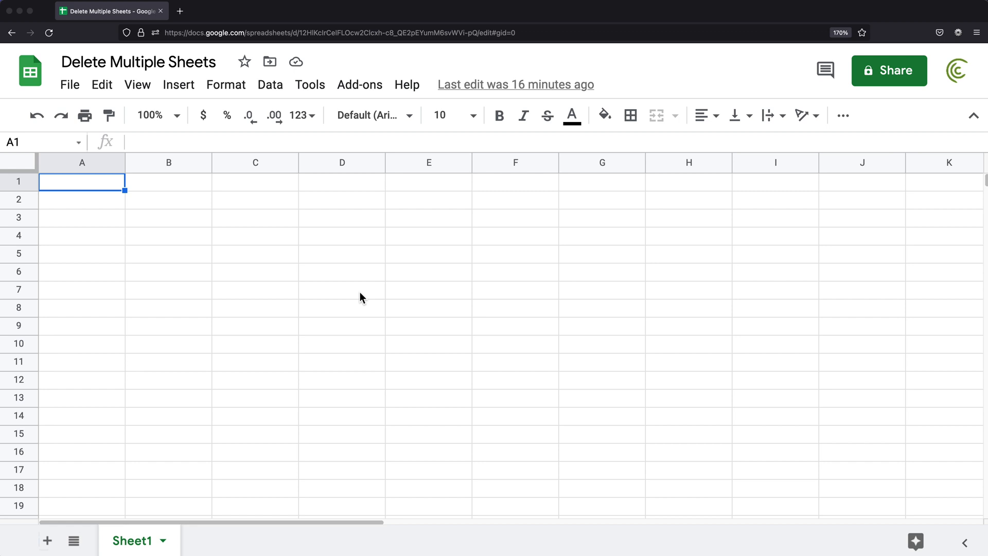
mouse_move(47, 540)
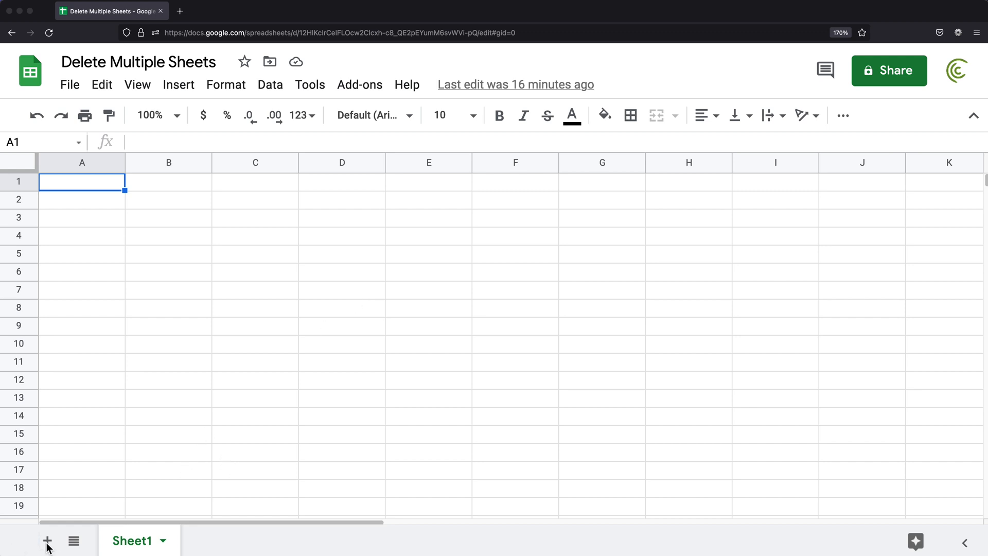
Step: Add extra sheets up to Sheet18, then return to Sheet1 via the All Sheets list
left_click(46, 540)
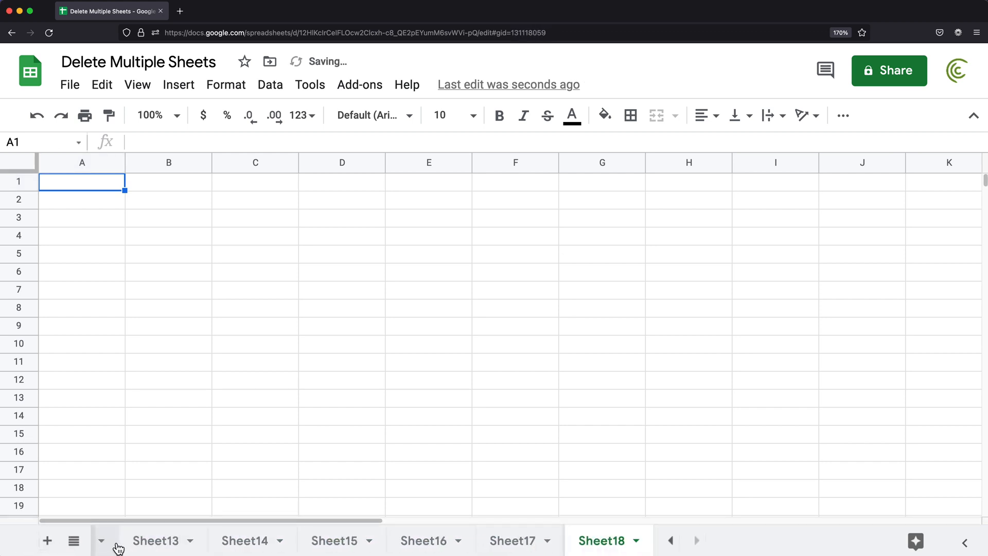
left_click(74, 541)
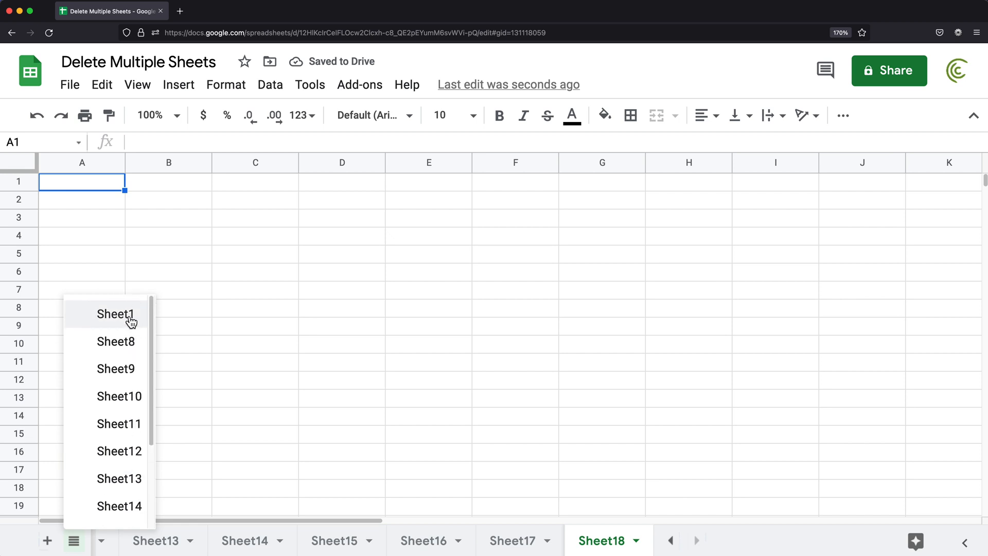
left_click(115, 314)
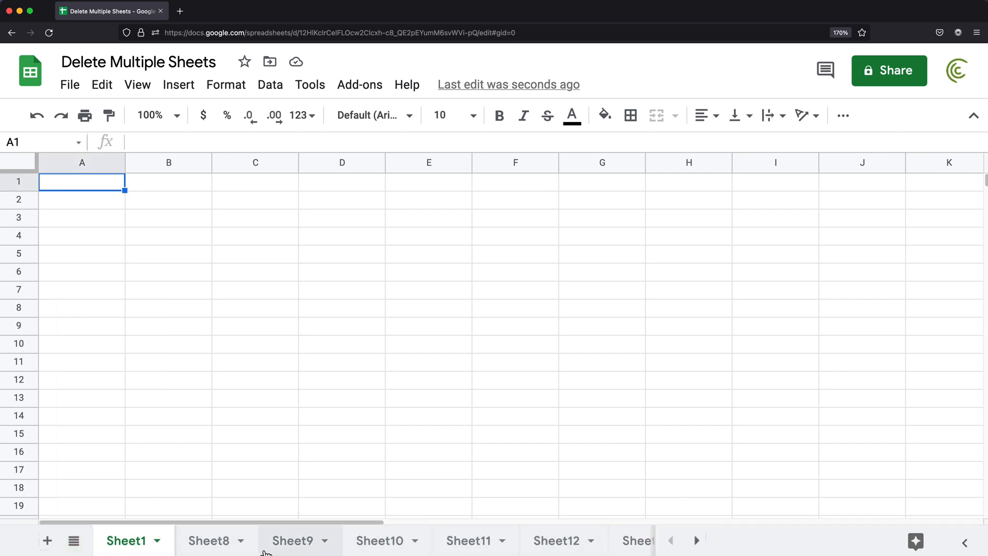
Step: Multi-select Sheet8 through Sheet12 and delete all five, confirming the Heads up dialog
left_click(209, 540)
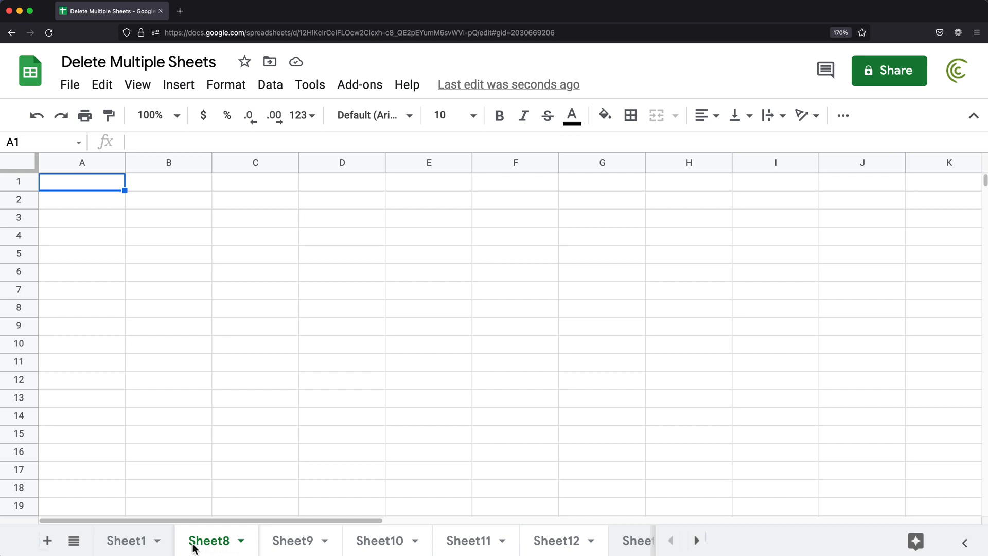
left_click(240, 540)
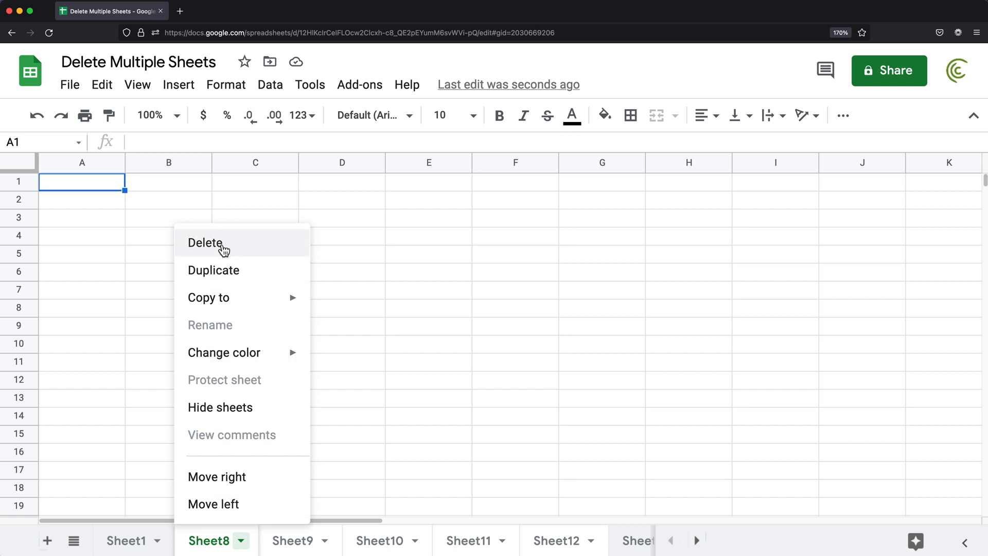
left_click(204, 242)
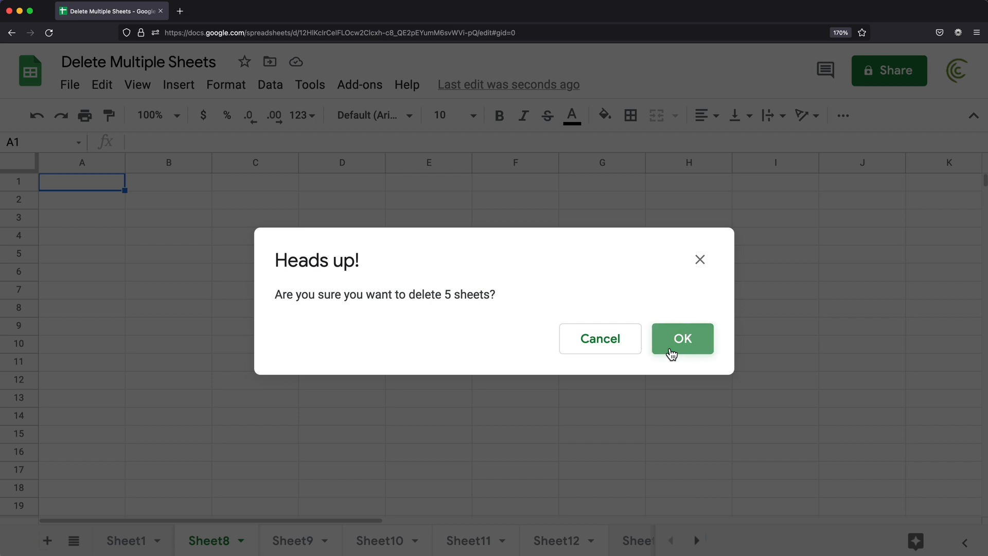
left_click(682, 338)
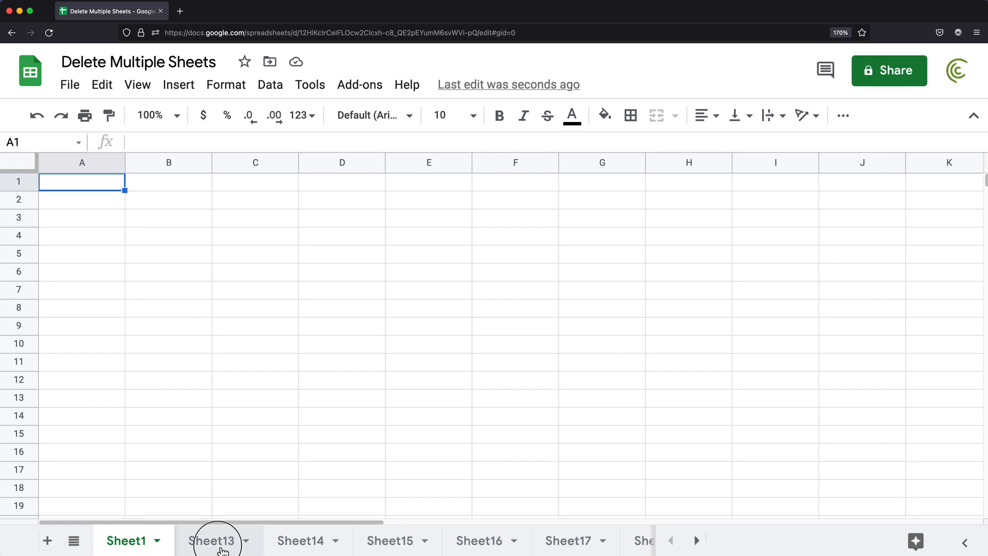
Step: Delete Sheet13, Sheet15, Sheet16 and Sheet18 together, leaving Sheet1, Sheet14 and Sheet17
left_click(213, 541)
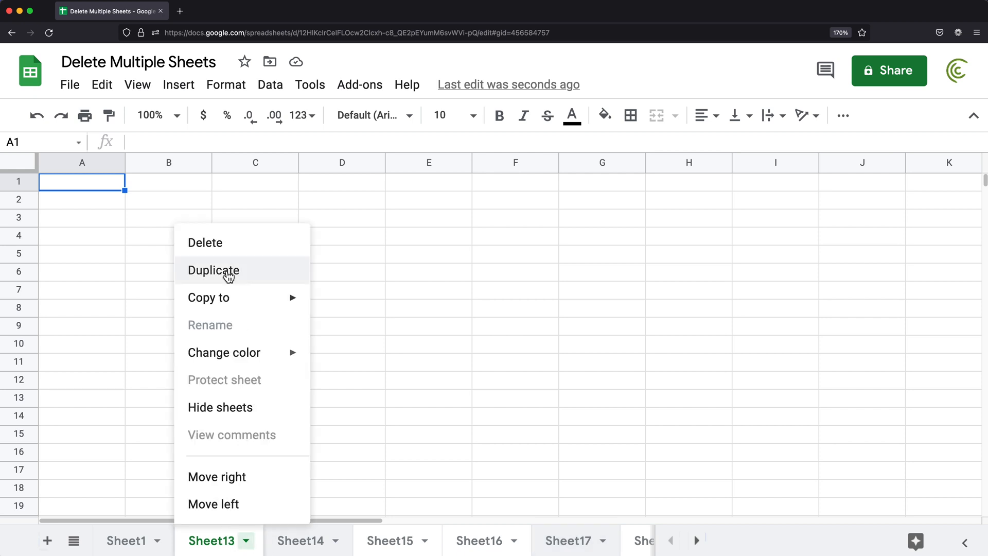
left_click(205, 243)
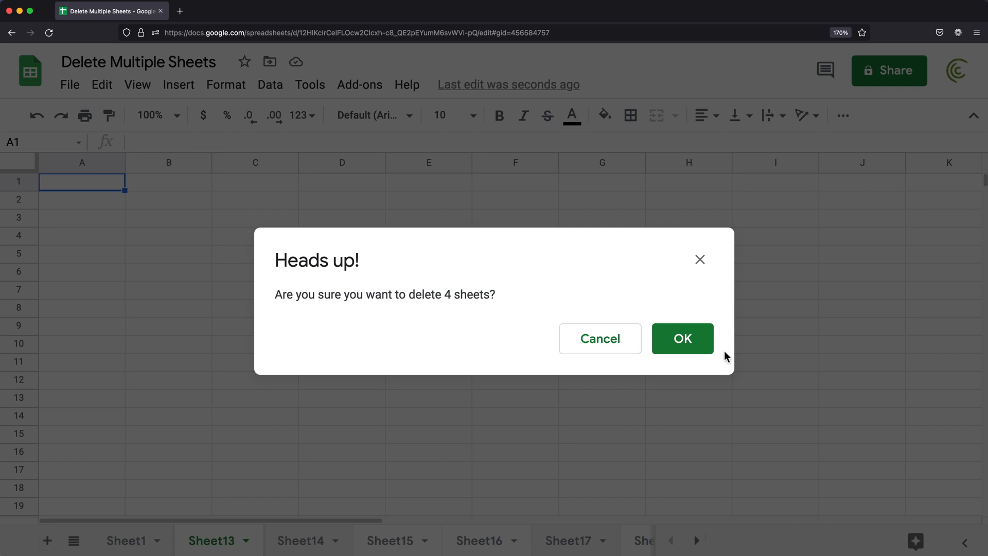
left_click(681, 339)
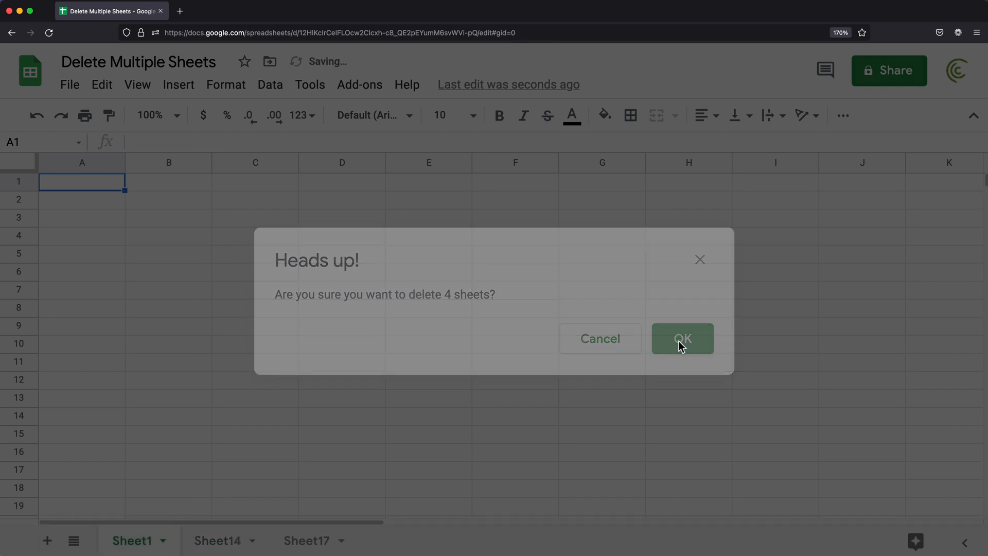
left_click(681, 339)
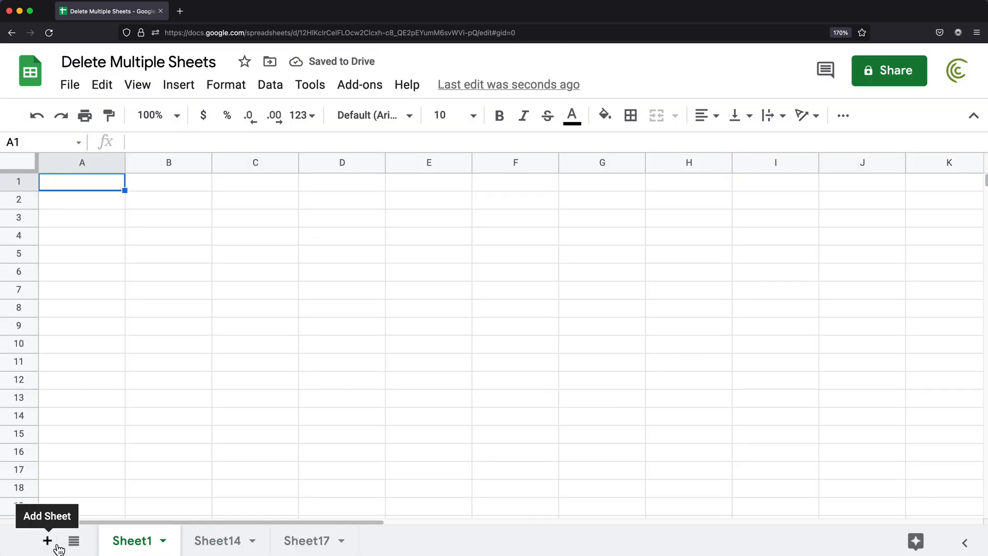
Step: Add Sheet19, Sheet20 and Sheet21, then hide the multi-selected sheets
left_click(46, 540)
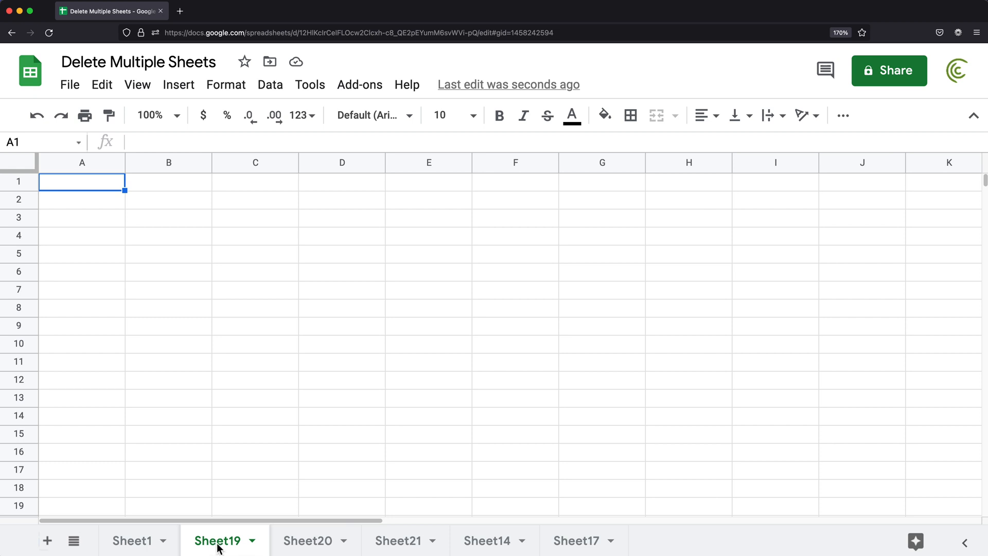
mouse_move(576, 540)
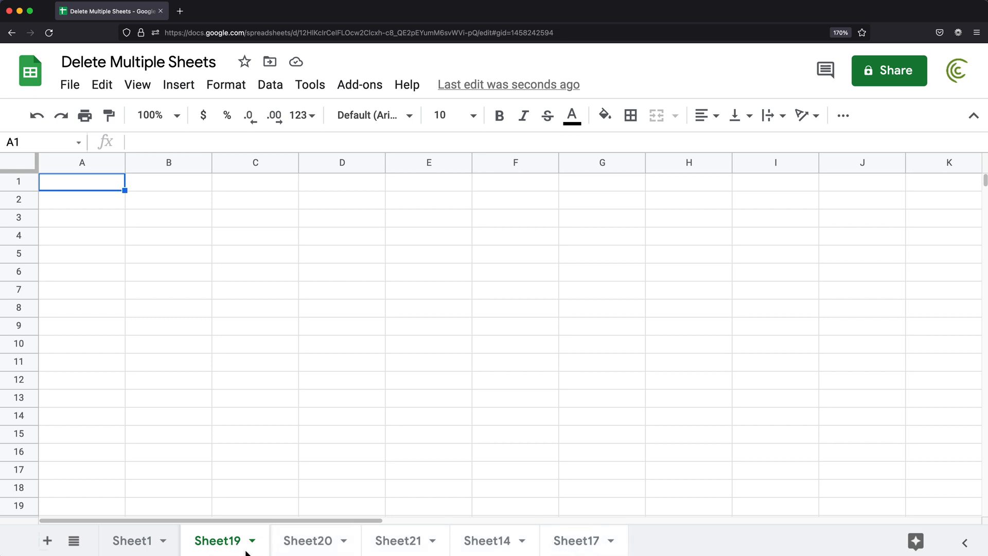
left_click(251, 541)
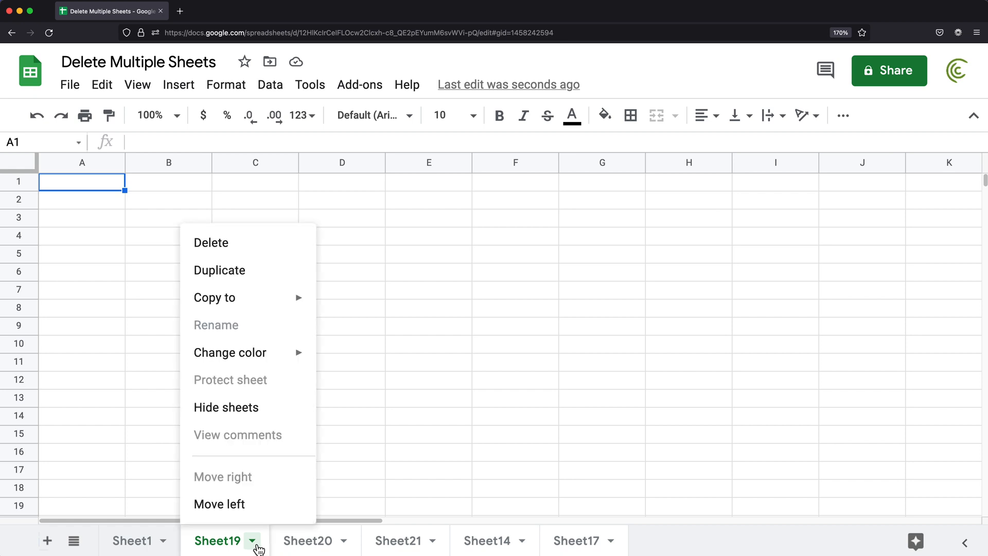
left_click(210, 243)
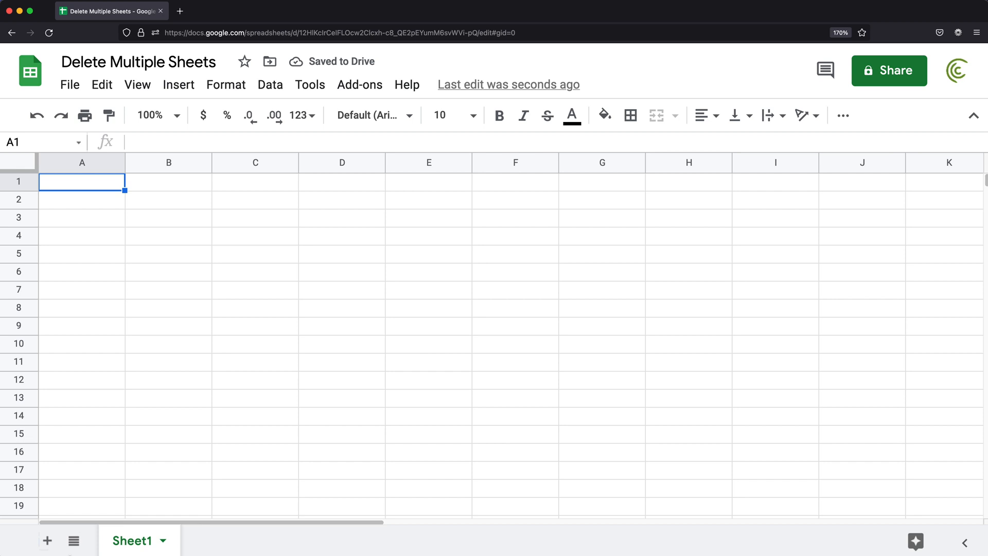
Step: Unhide Sheet19, Sheet20, Sheet21, Sheet14 and Sheet17 from the All Sheets list
left_click(46, 541)
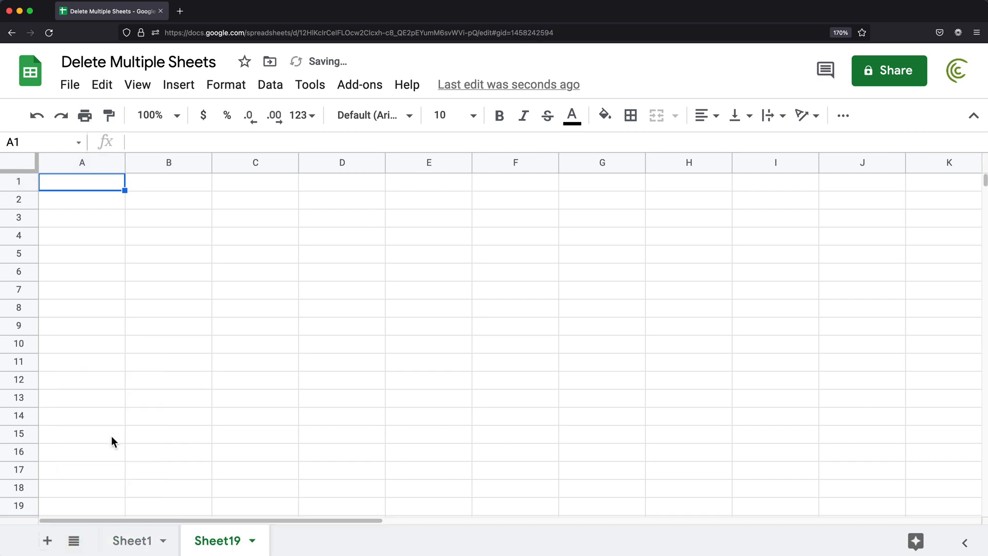
left_click(46, 540)
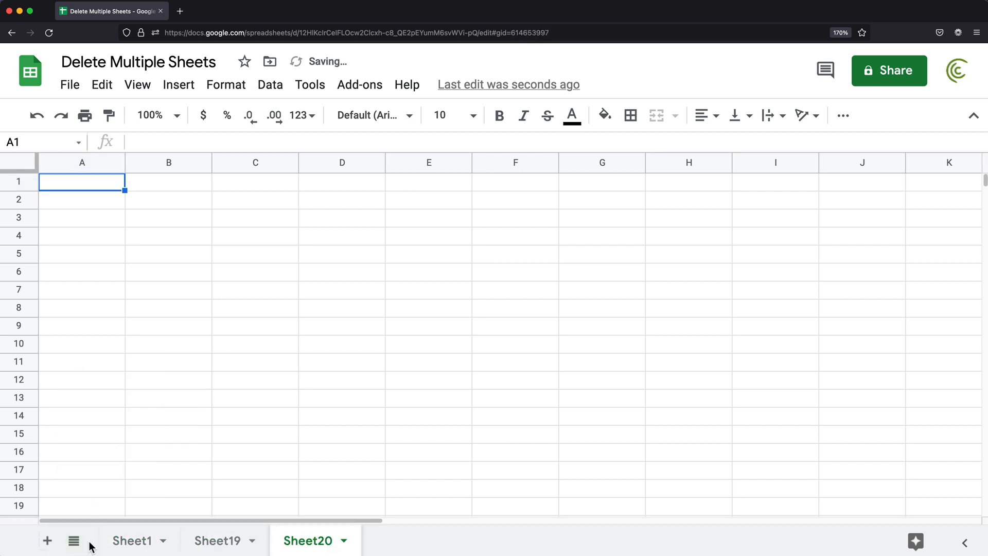
left_click(73, 541)
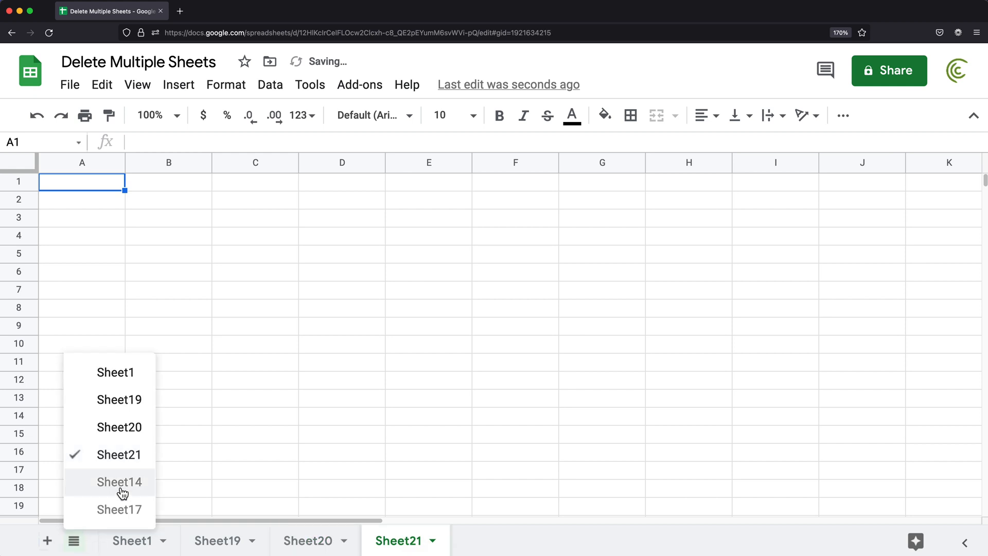
left_click(119, 482)
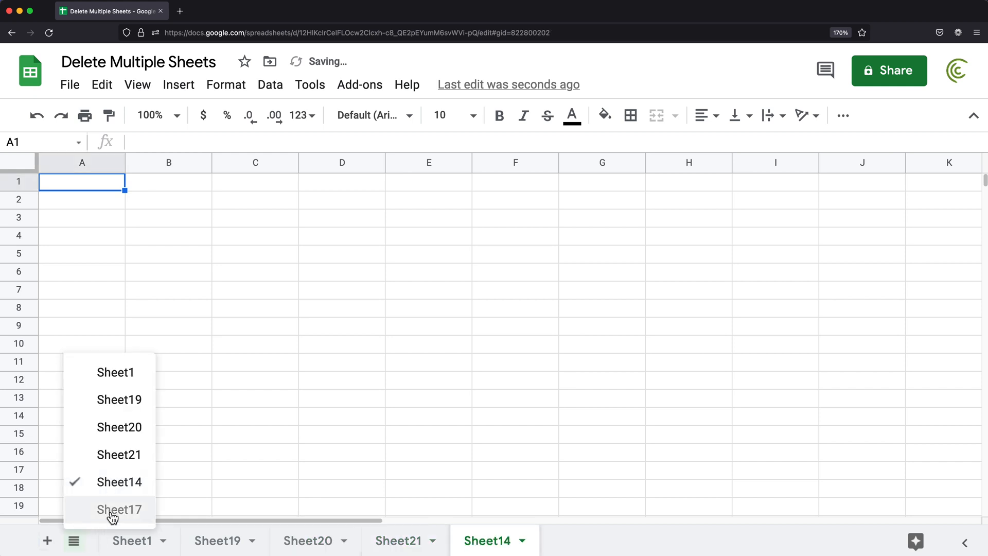
left_click(119, 509)
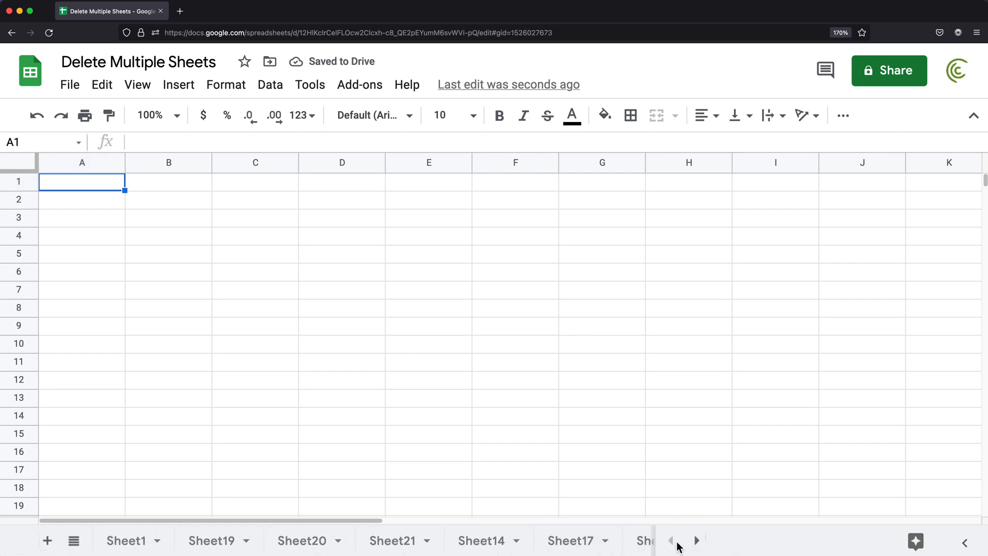
Step: Select the six extra sheets and delete them at once, keeping Sheet1, Sheet14 and Sheet17
left_click(212, 540)
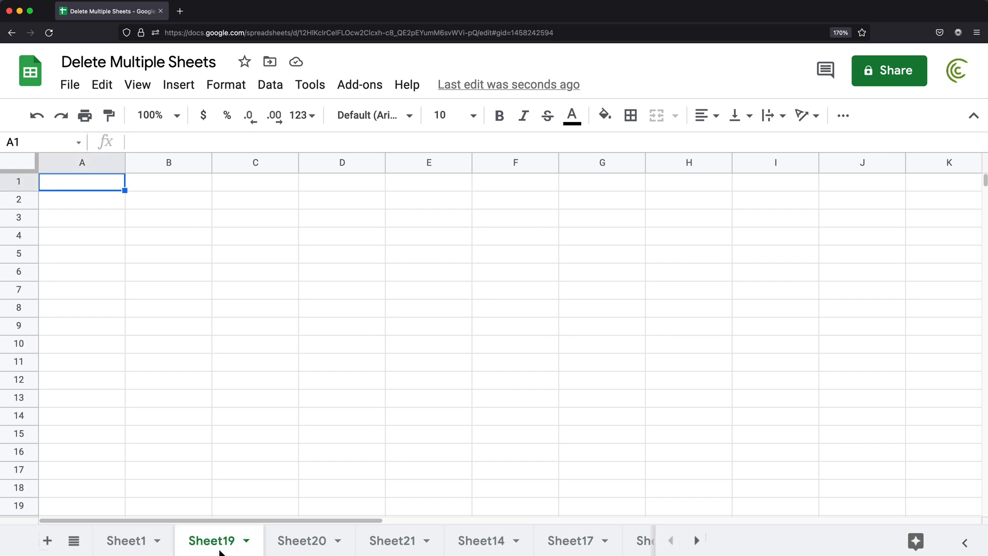
left_click(697, 540)
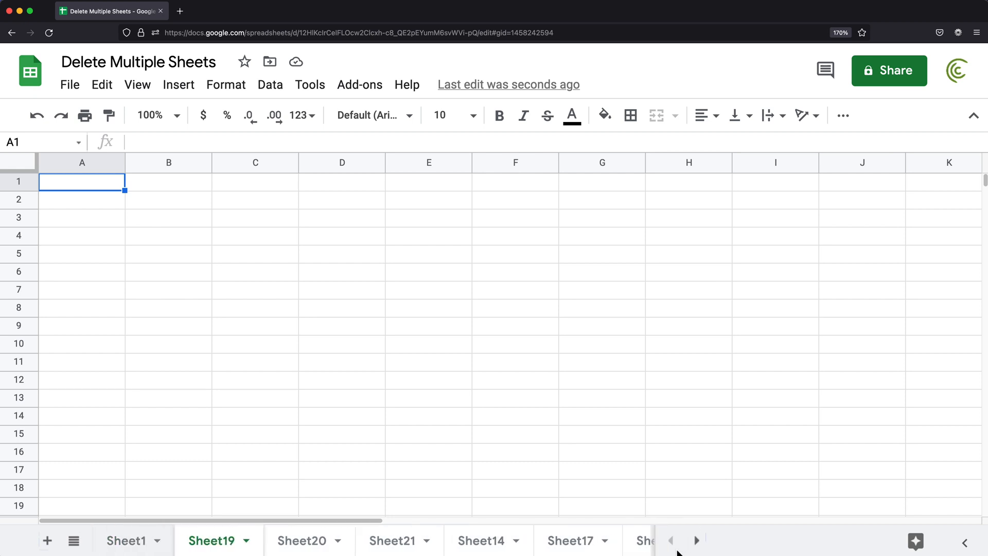
mouse_move(535, 545)
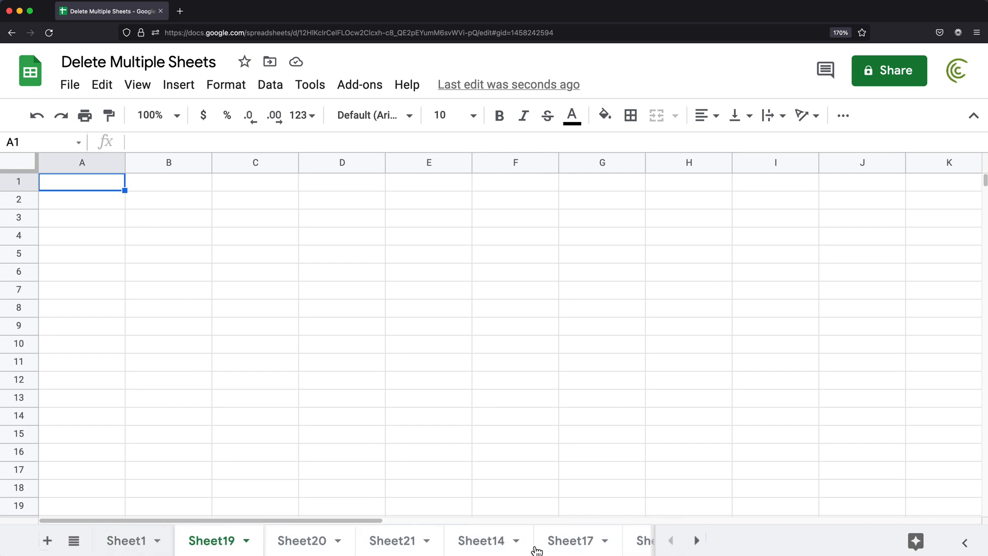
mouse_move(714, 545)
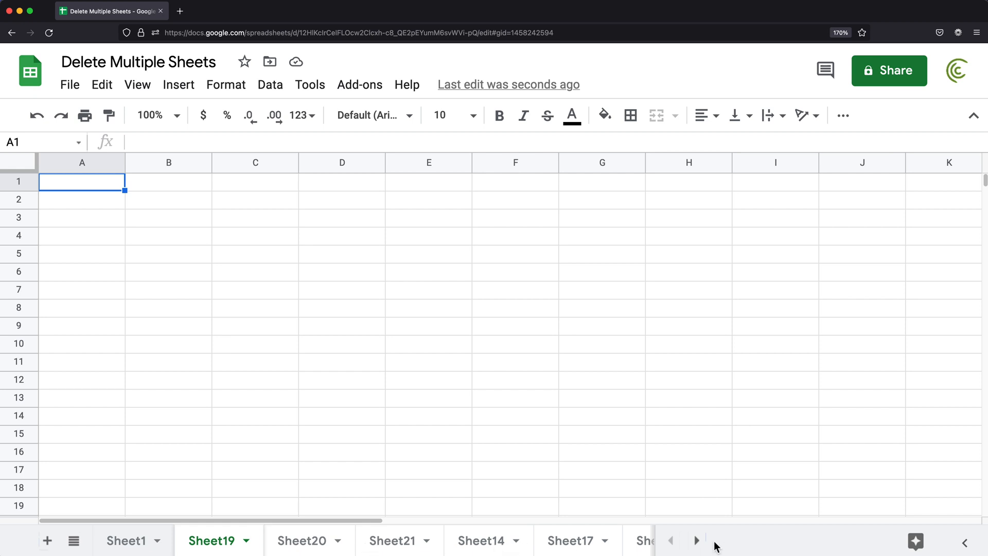
mouse_move(510, 546)
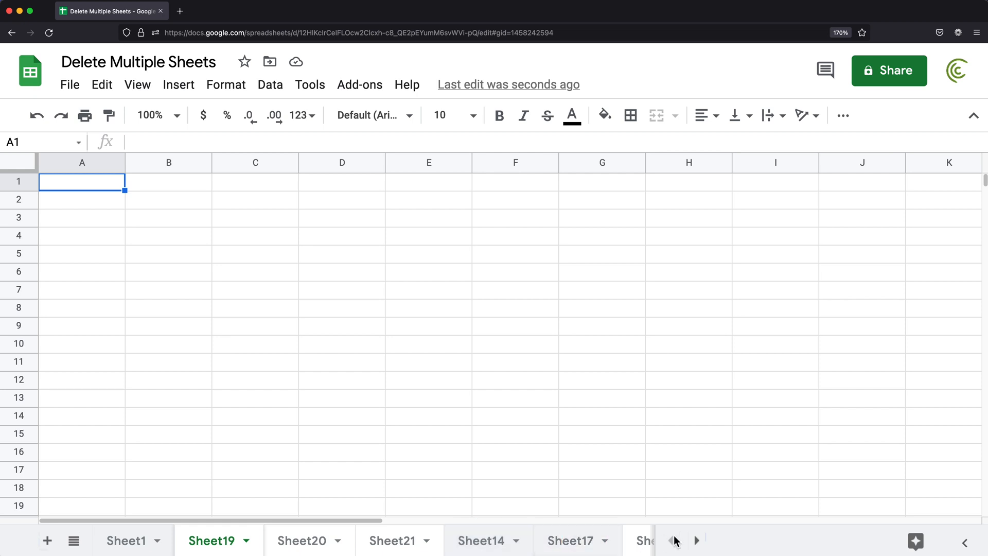
mouse_move(698, 541)
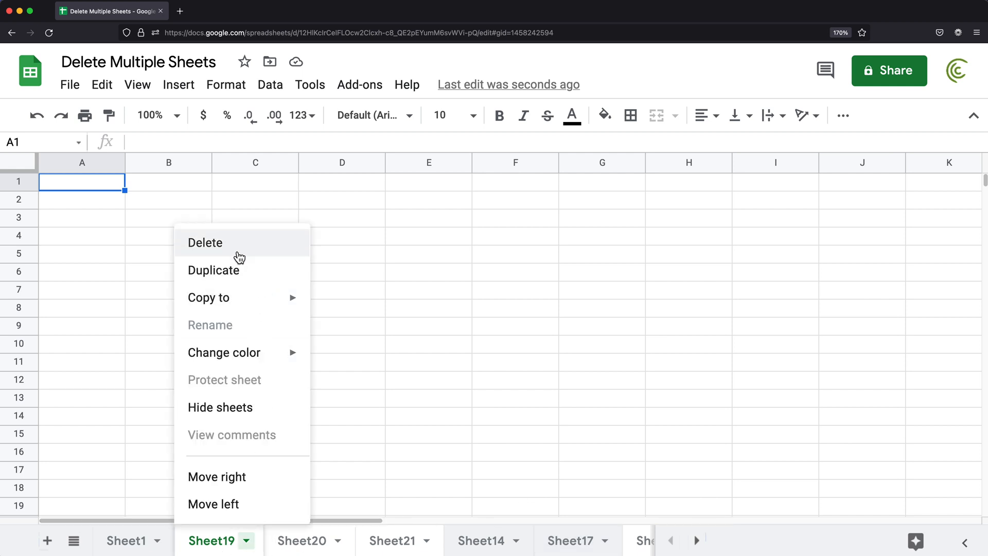
left_click(204, 242)
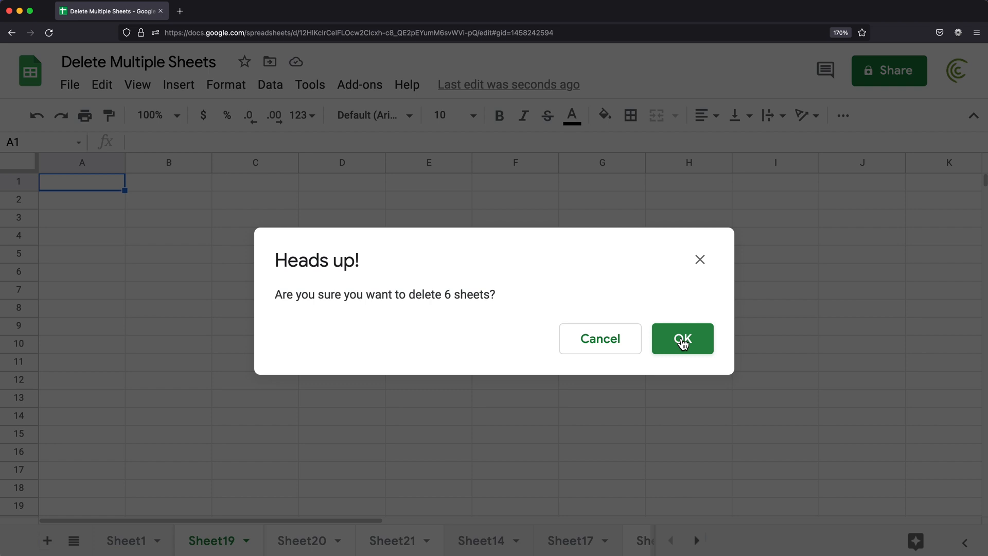
left_click(682, 339)
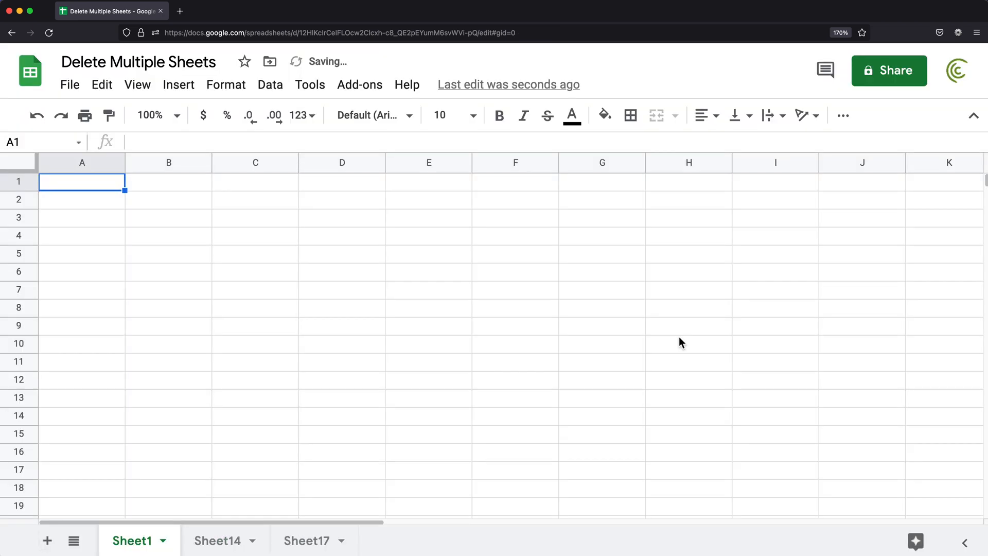